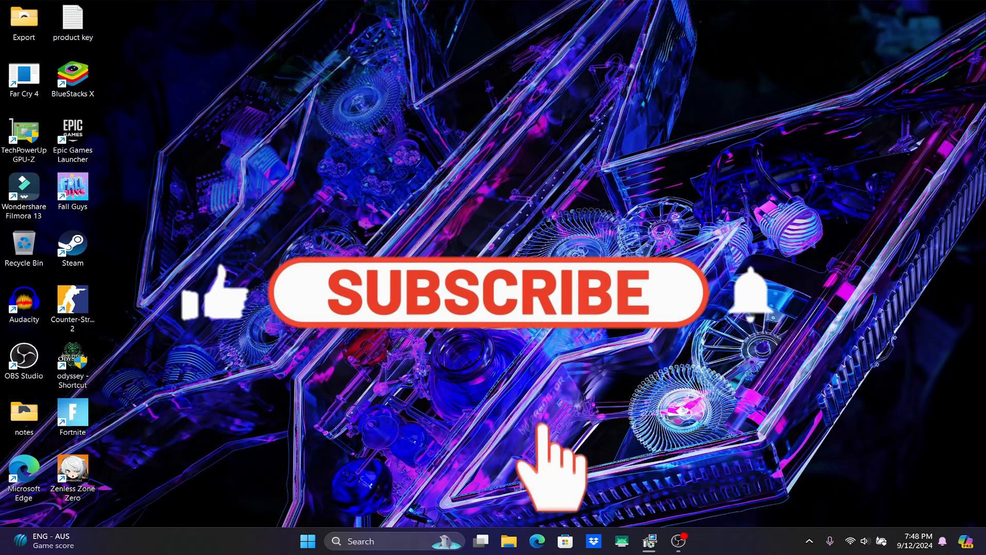
- Start a 'store' search in Microsoft Edge's address bar, then abandon it
click(487, 291)
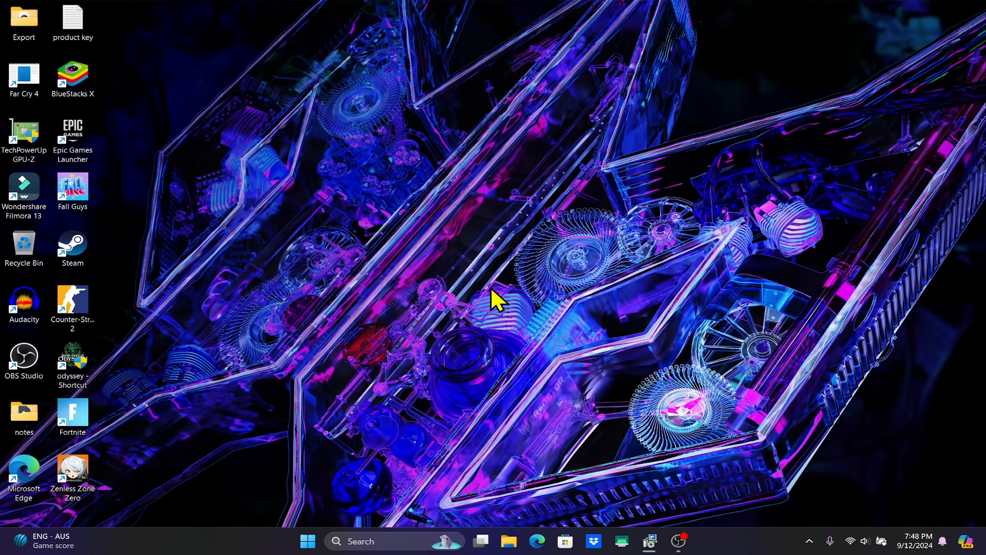
mouse_move(508, 295)
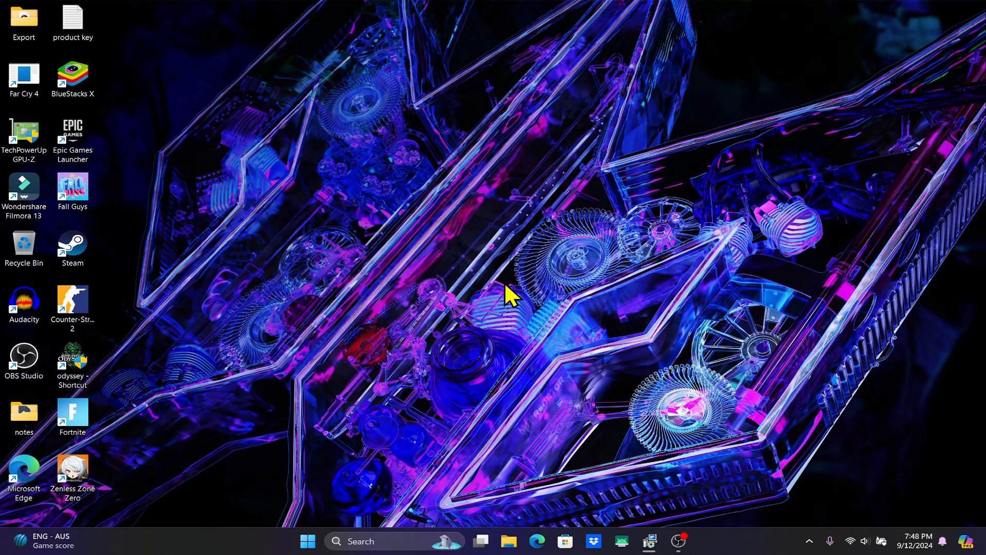
mouse_move(506, 296)
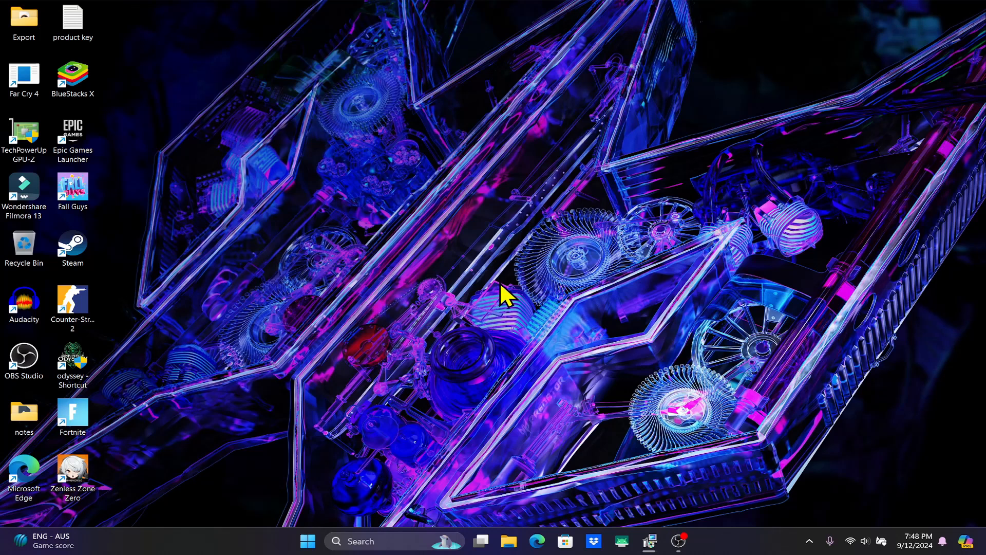
mouse_move(168, 255)
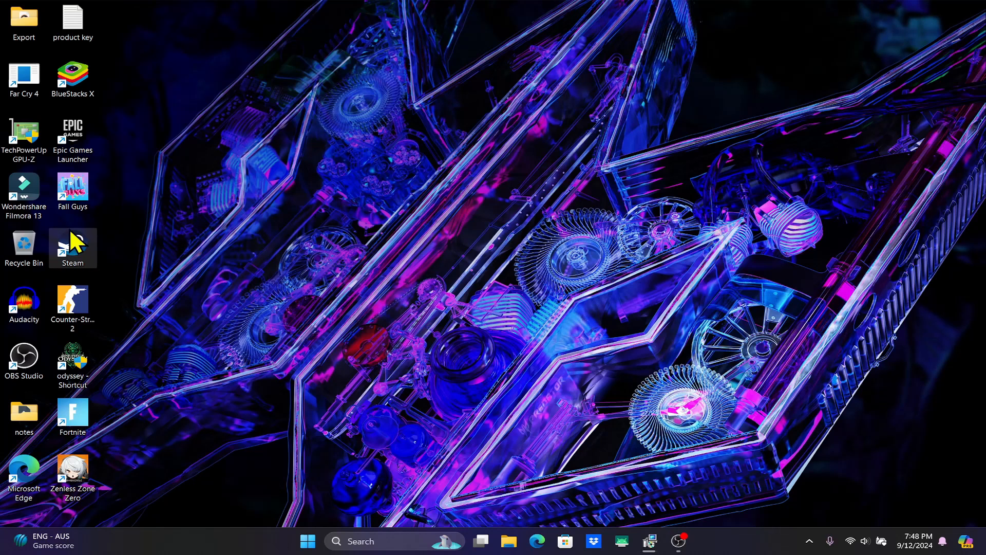
click(536, 541)
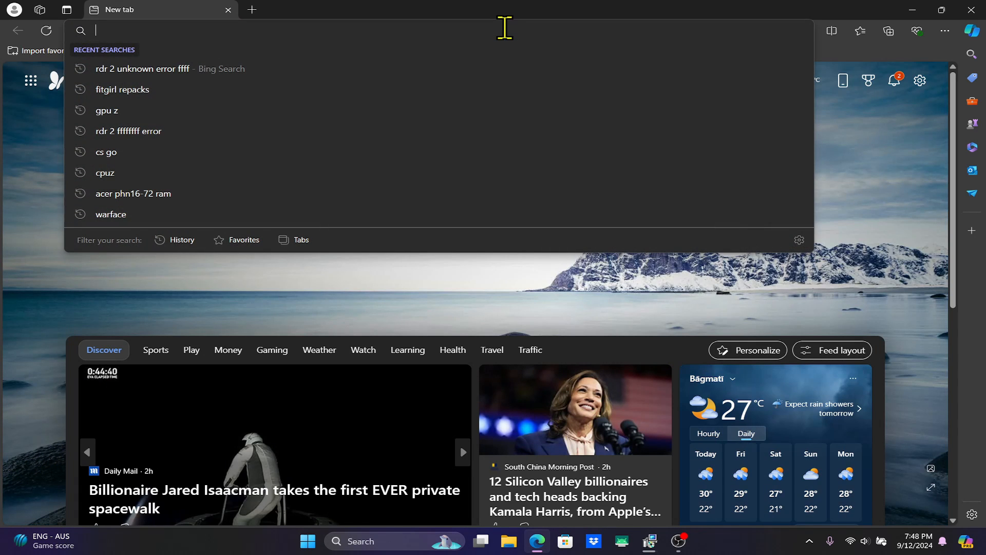
text(store)
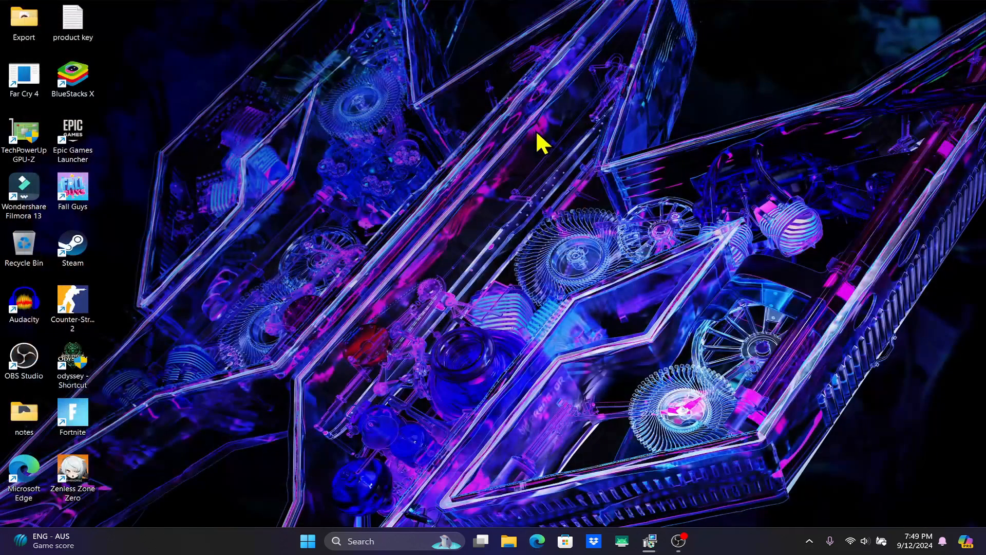
mouse_move(491, 212)
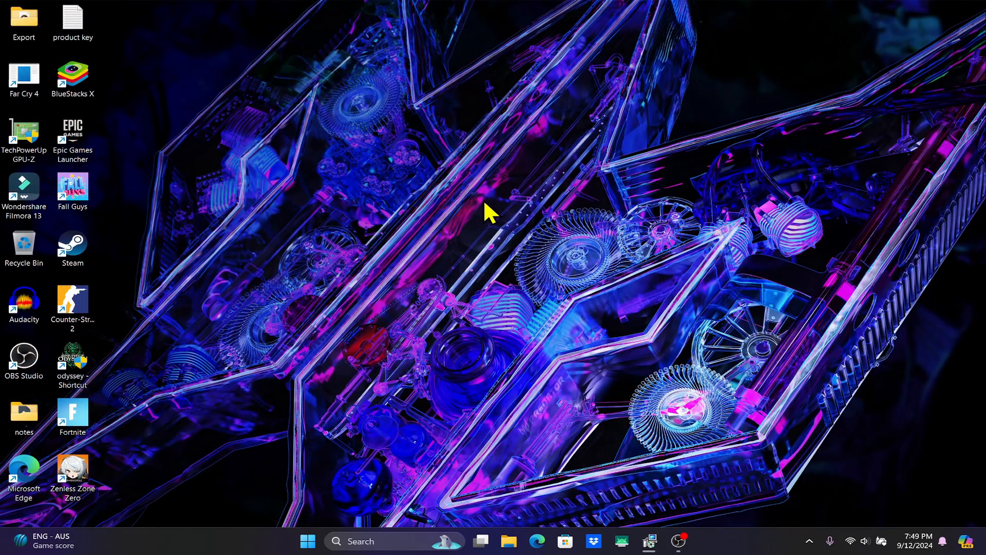
mouse_move(208, 265)
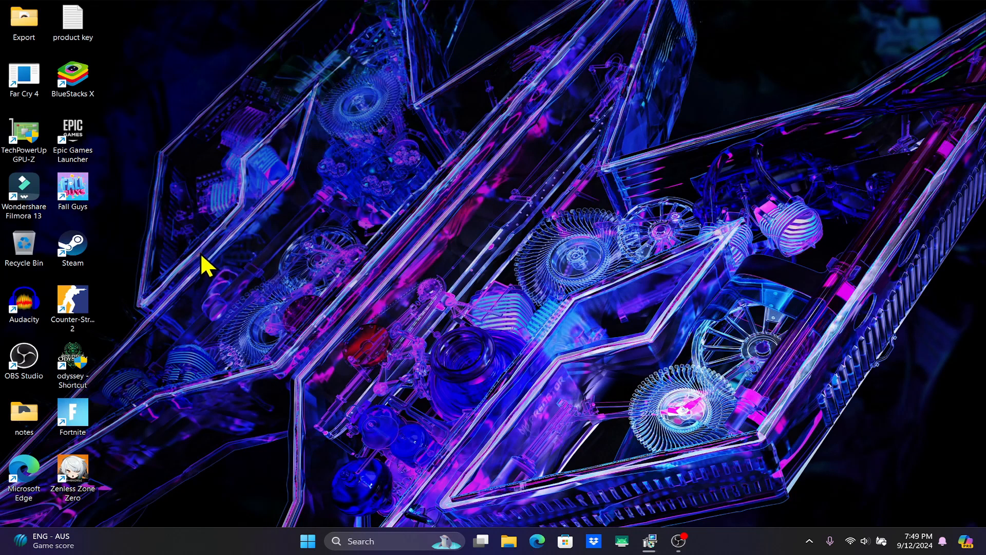
mouse_move(88, 252)
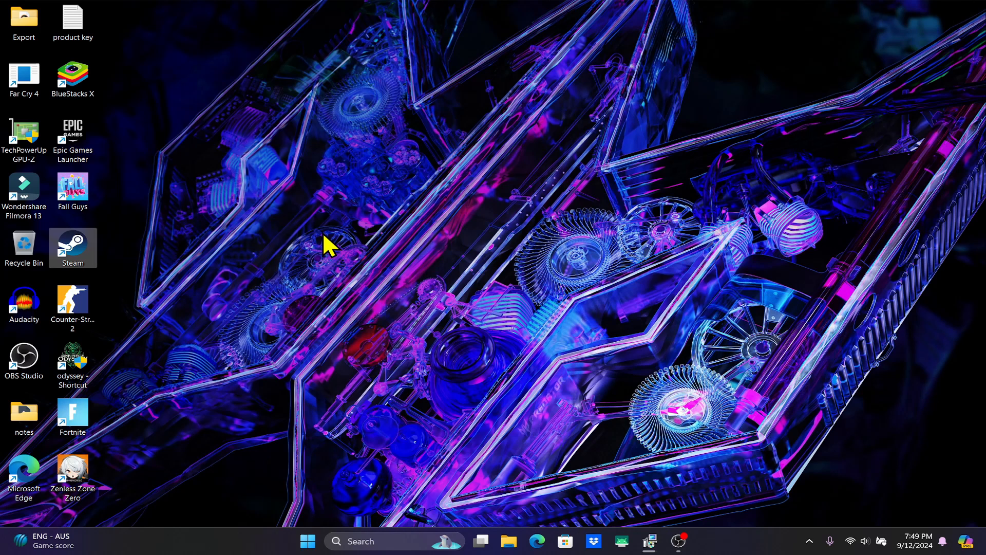
- Launch the Steam client from the desktop and show its Store front page
double_click(72, 248)
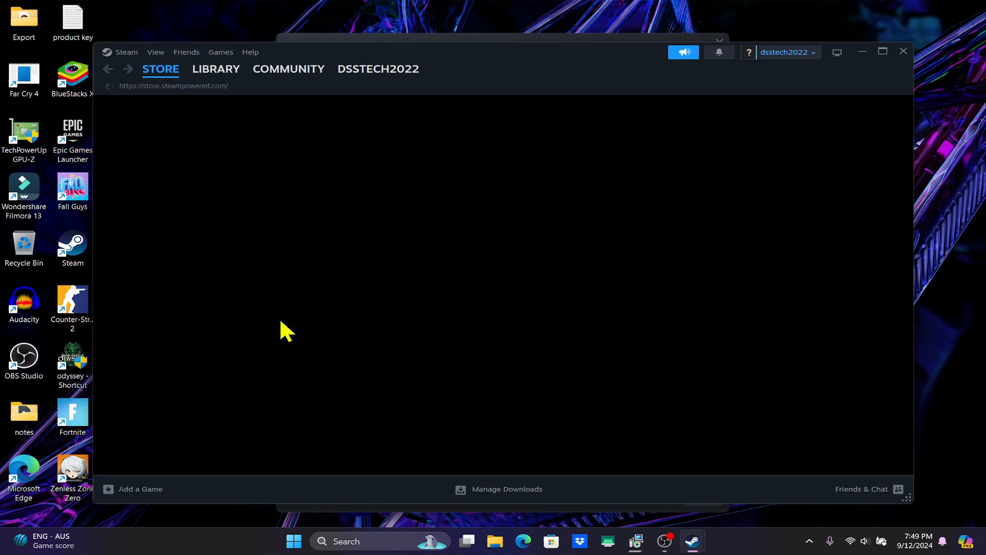
click(160, 69)
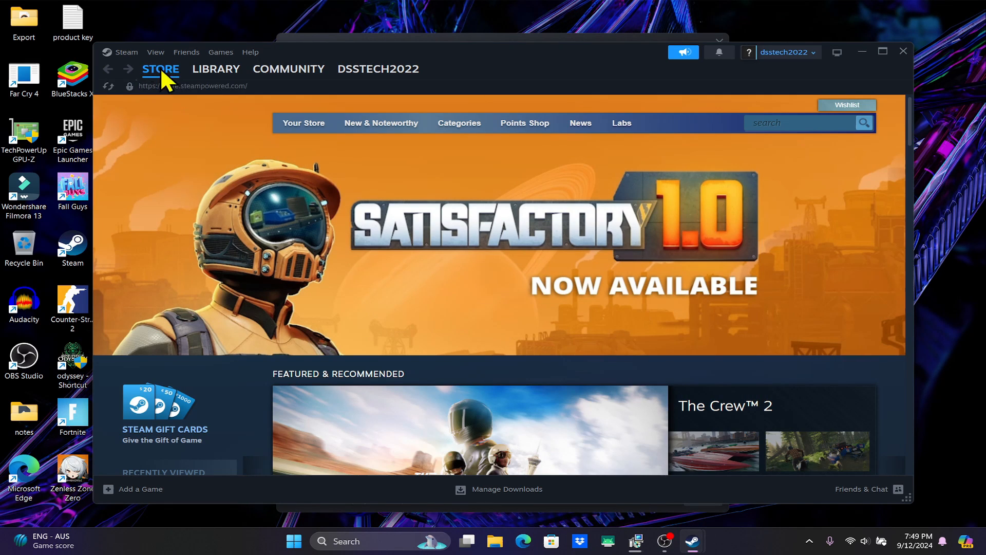
- Search the store for 'counter st' and land on the Counter-Strike 2 page, already in library
click(803, 123)
text(counter st)
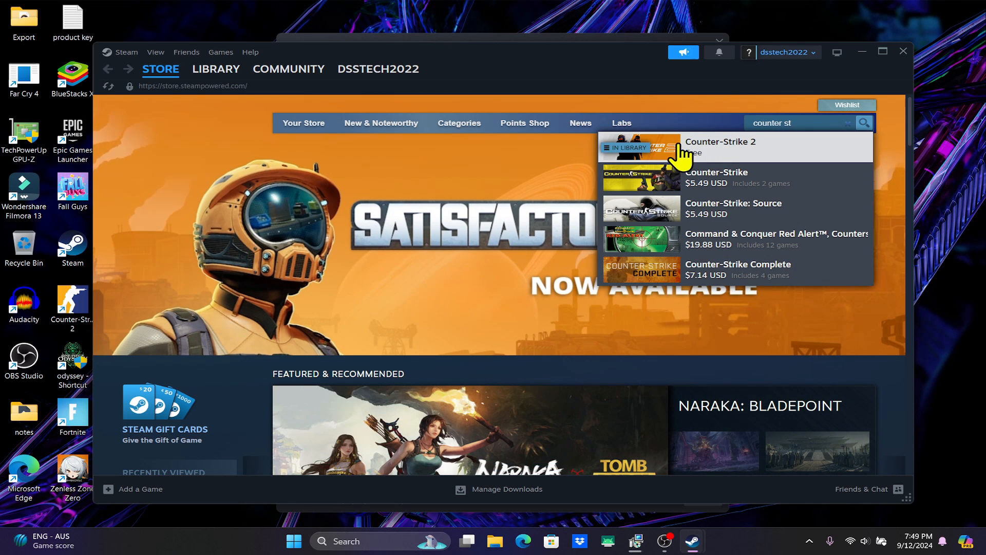
click(719, 146)
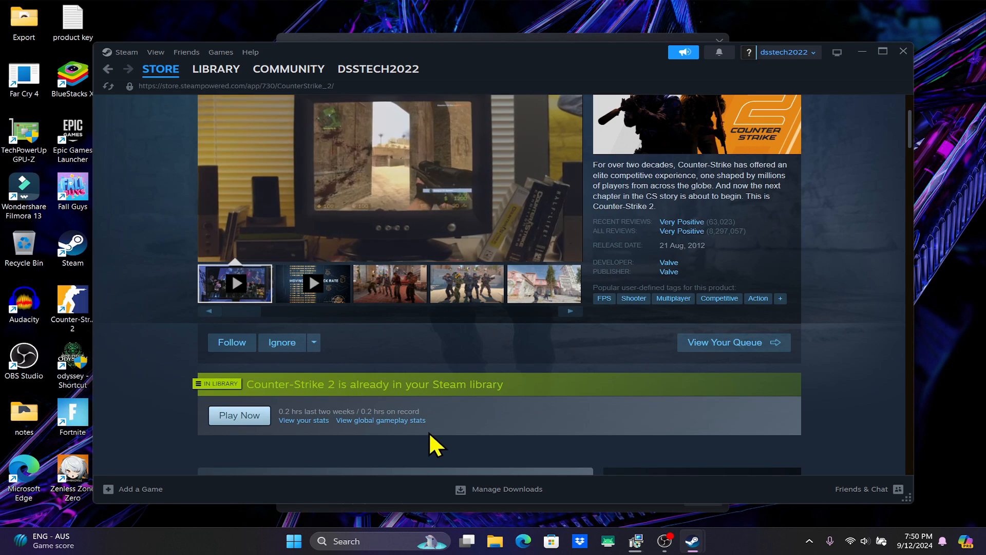
mouse_move(528, 432)
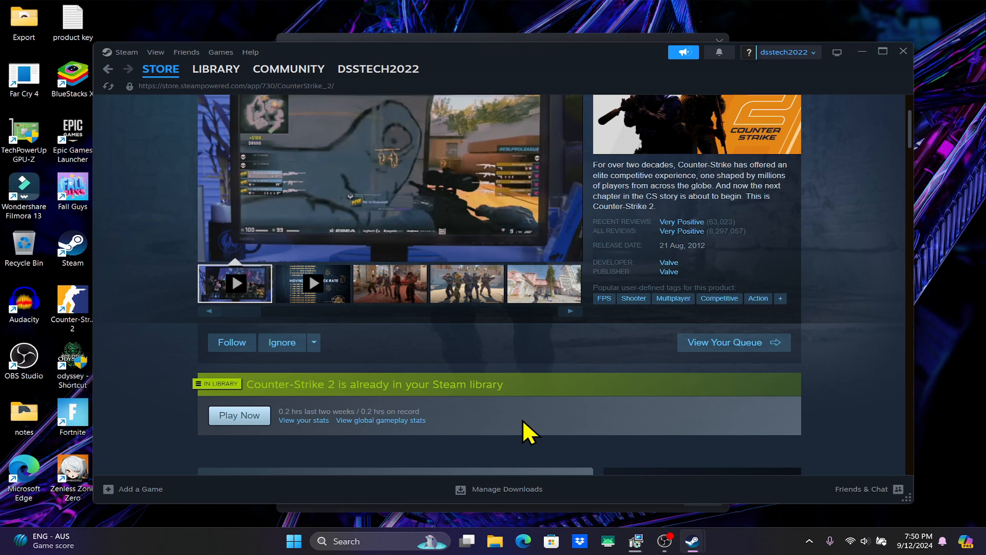
- Show the Library listing Counter-Strike 2 with 10 minutes played
click(214, 68)
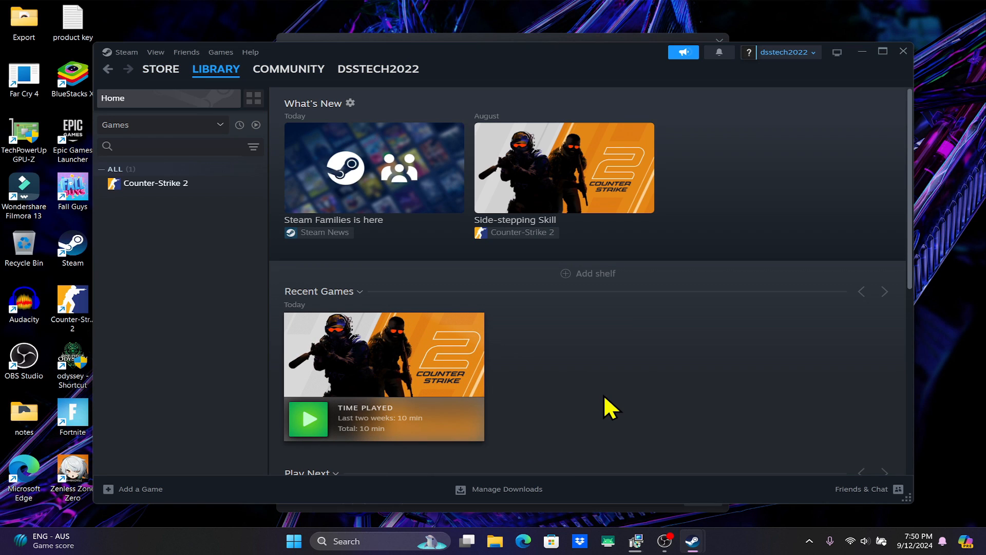
mouse_move(729, 393)
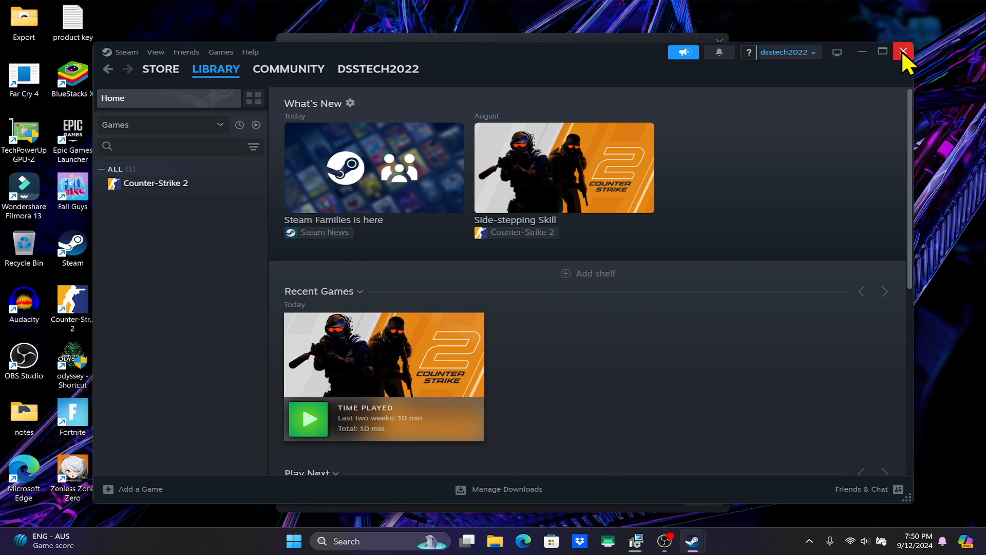
- Close the Steam window and dismiss the franchise sale pop-up, leaving the desktop
click(902, 52)
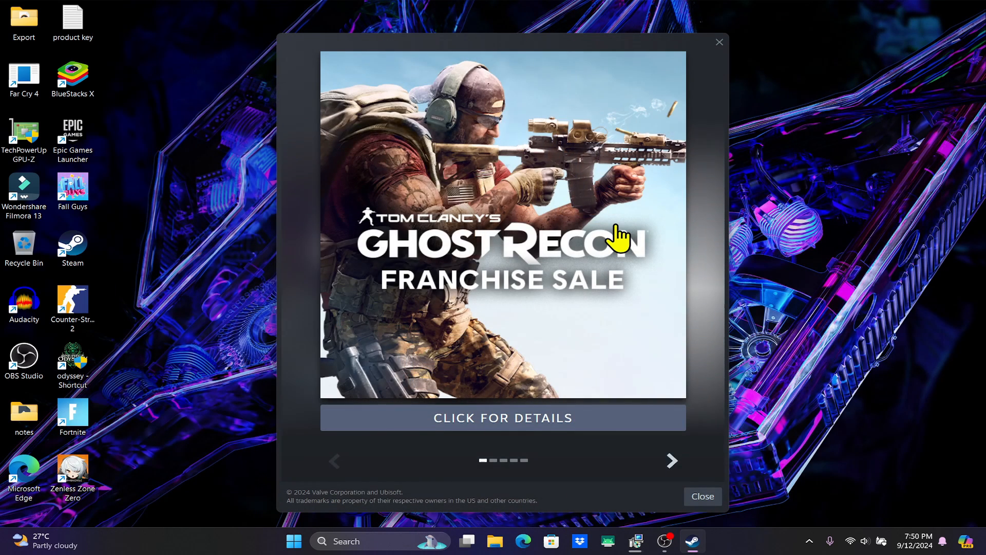
click(701, 496)
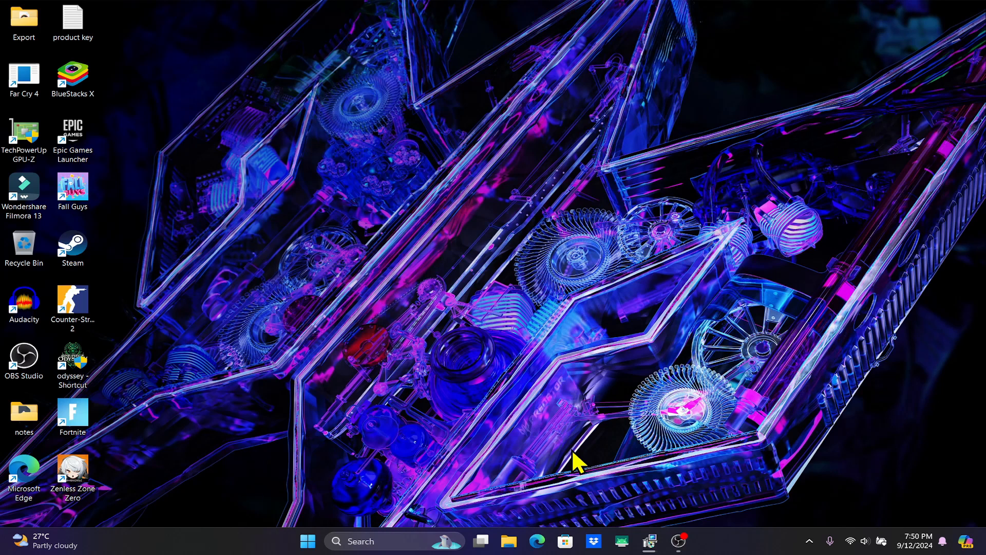
mouse_move(490, 264)
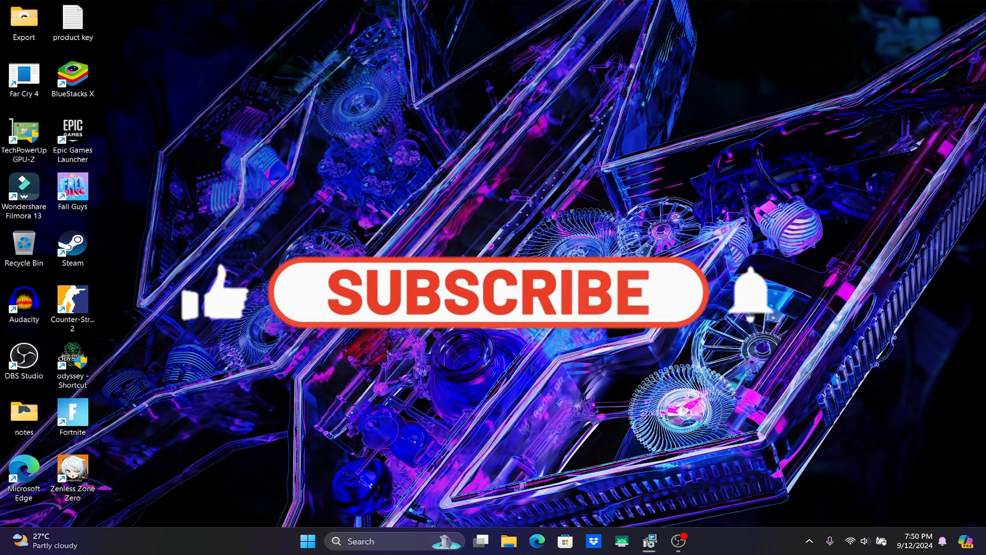
click(481, 291)
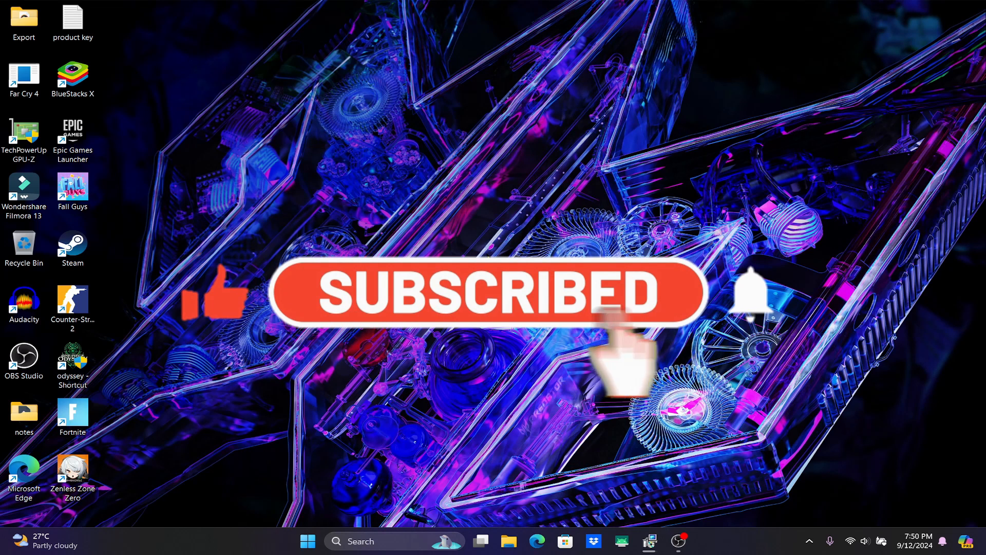